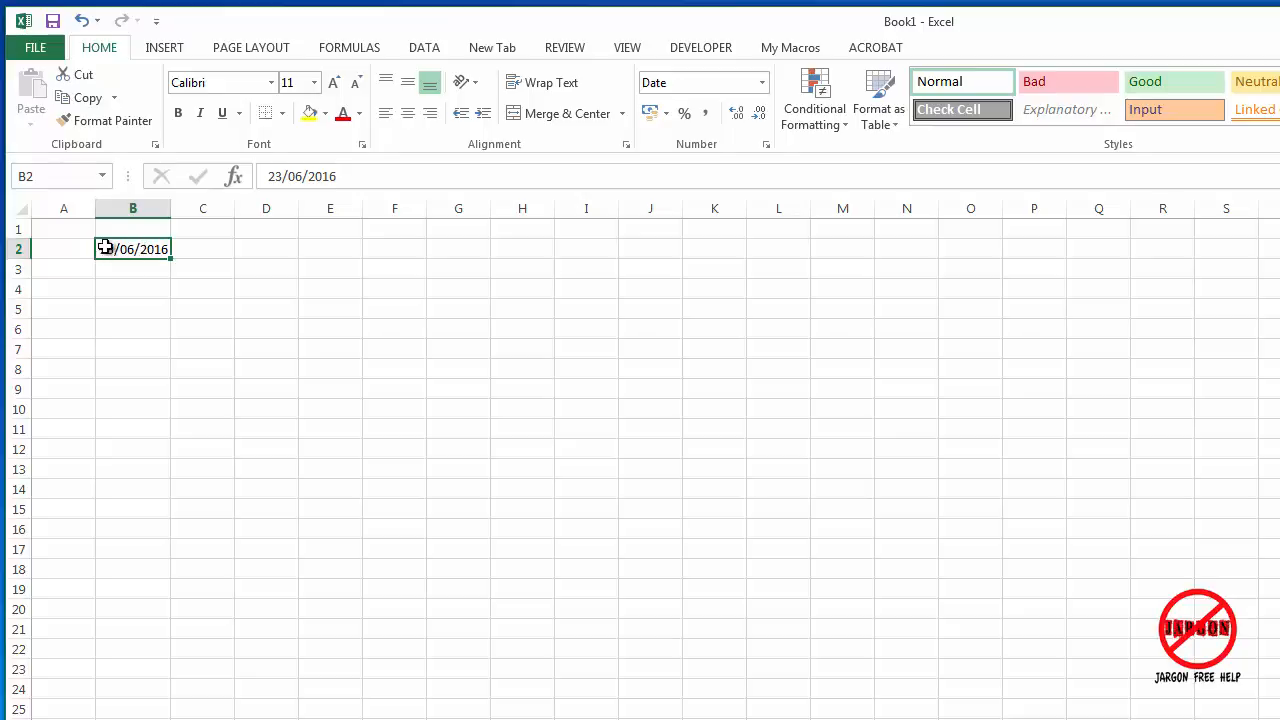
pyautogui.moveTo(170, 390)
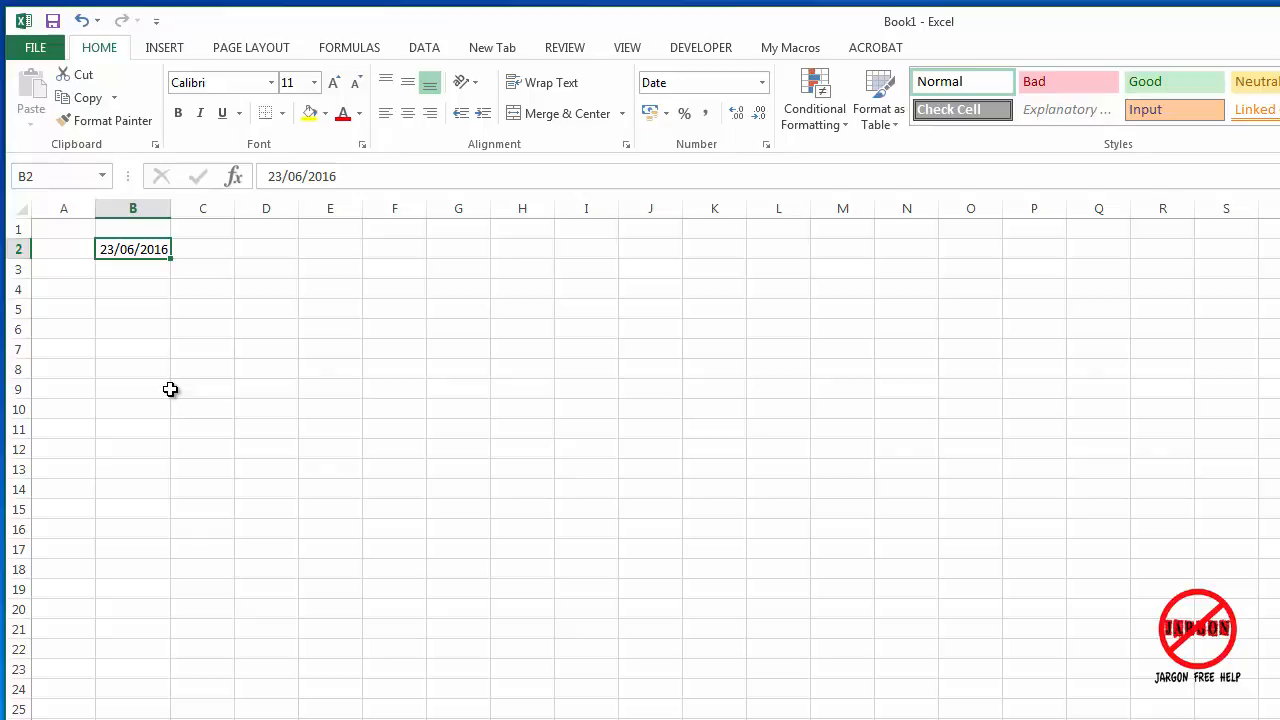
pyautogui.moveTo(152, 250)
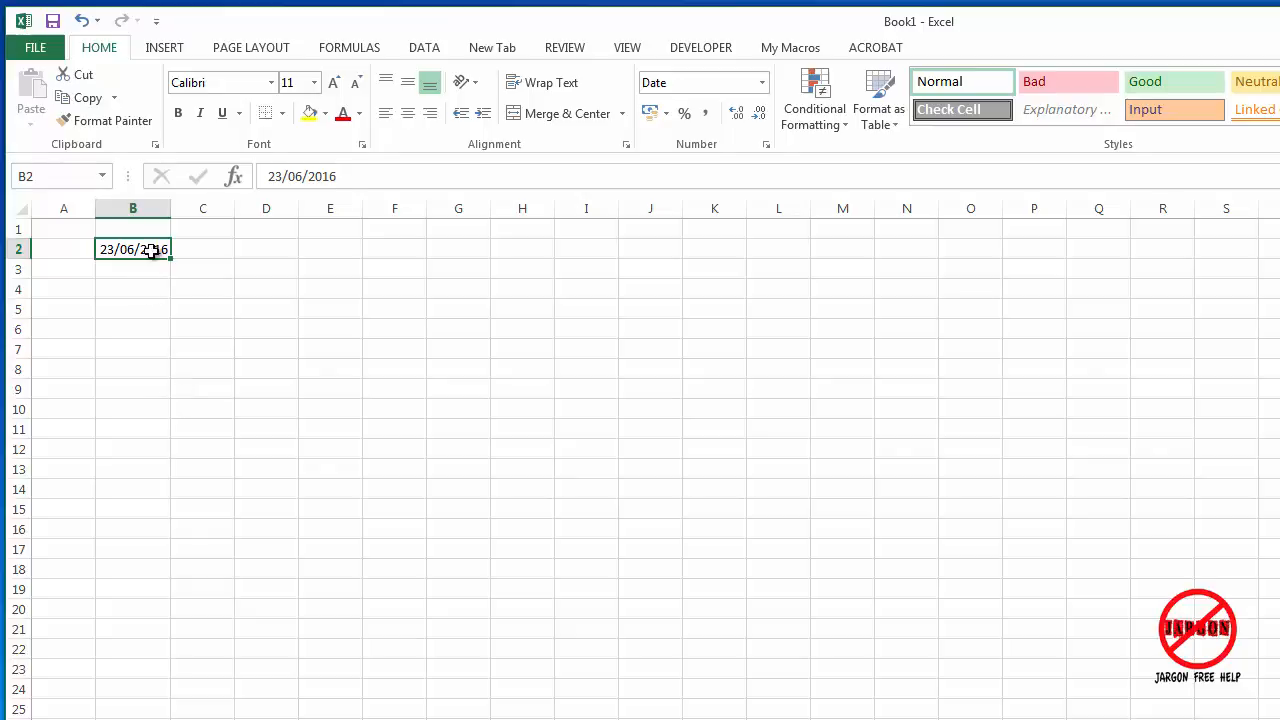
# Step: Choose Fill Months so B2:B12 holds 23/06/2016 through 23/04/2017
pyautogui.scroll(-3)
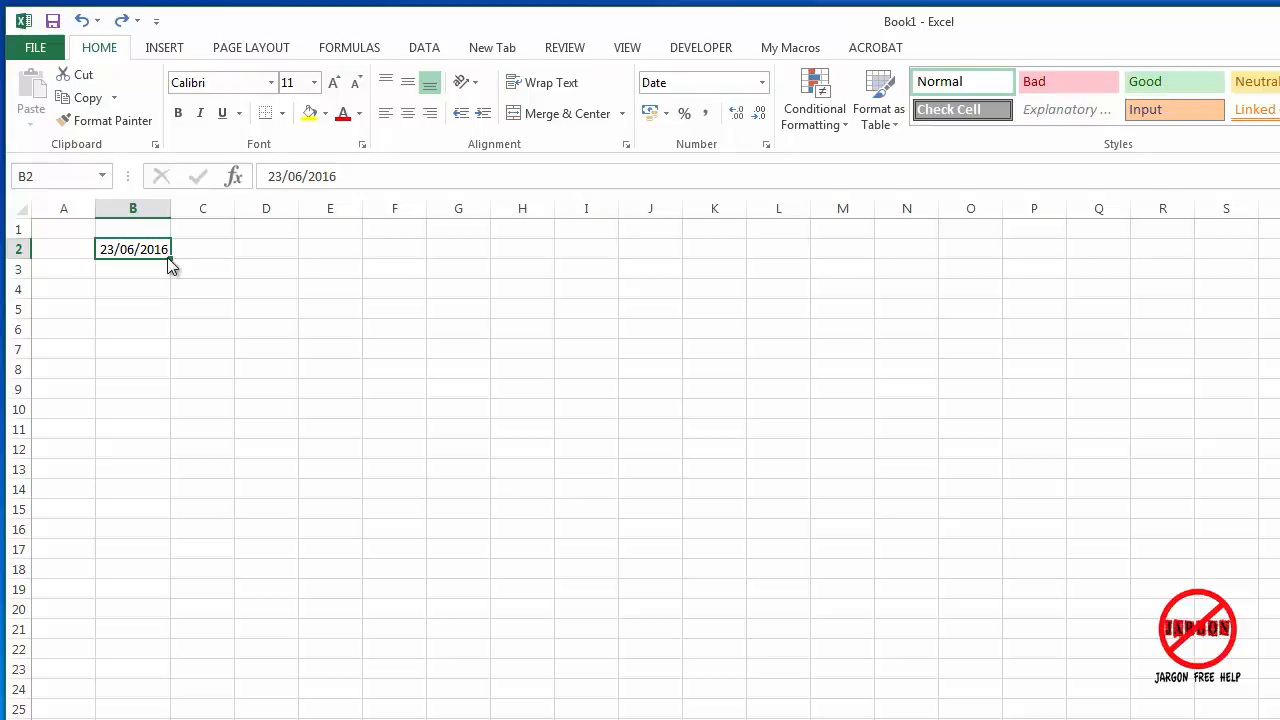
pyautogui.moveTo(168, 322)
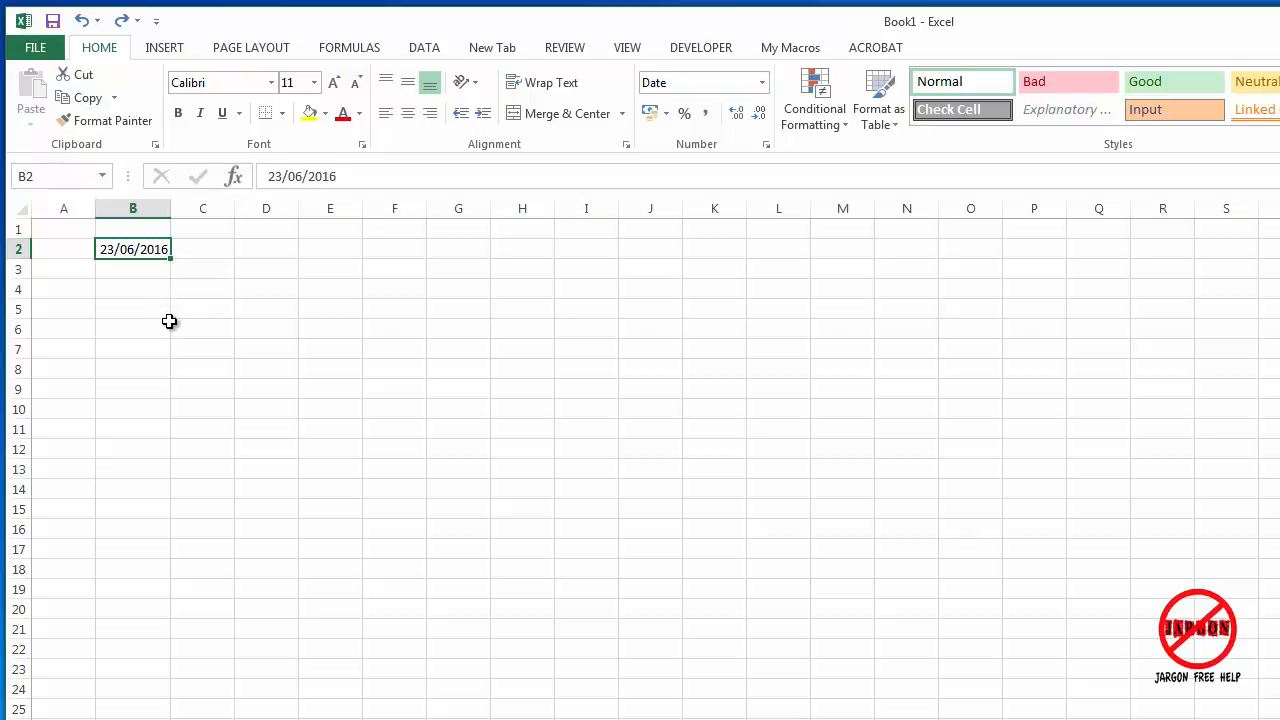
pyautogui.moveTo(172, 260)
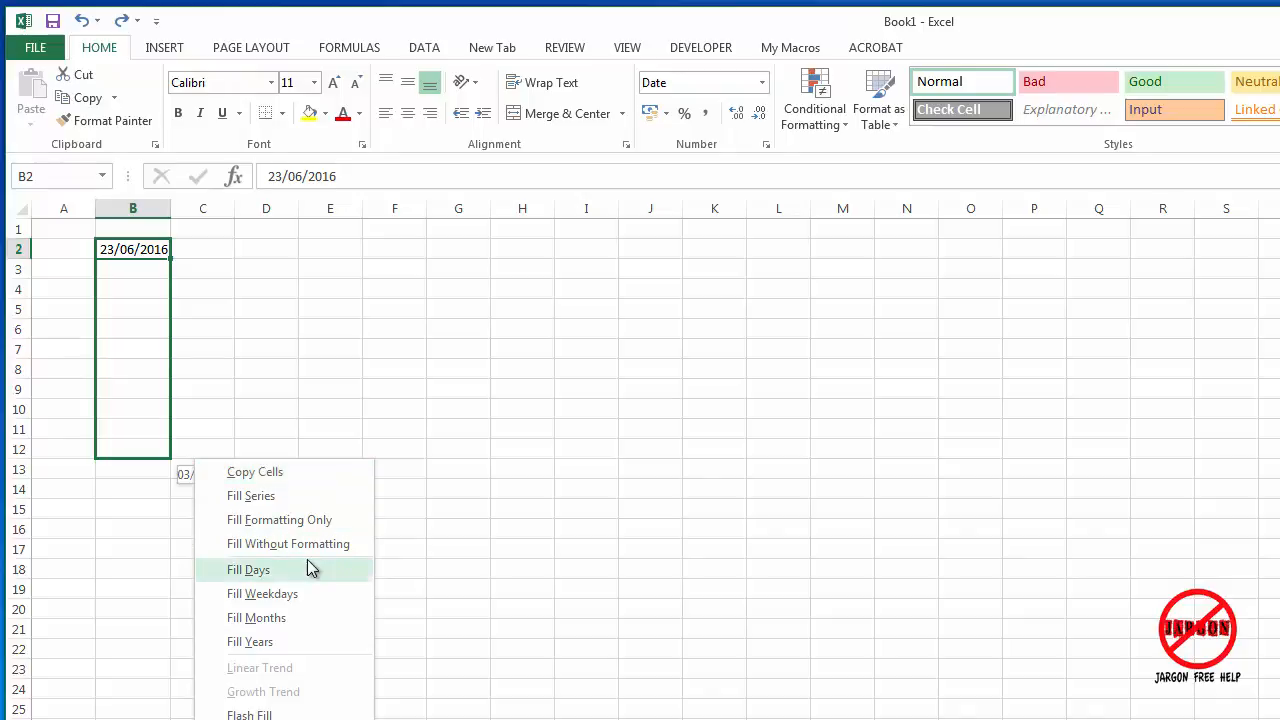
pyautogui.moveTo(256, 616)
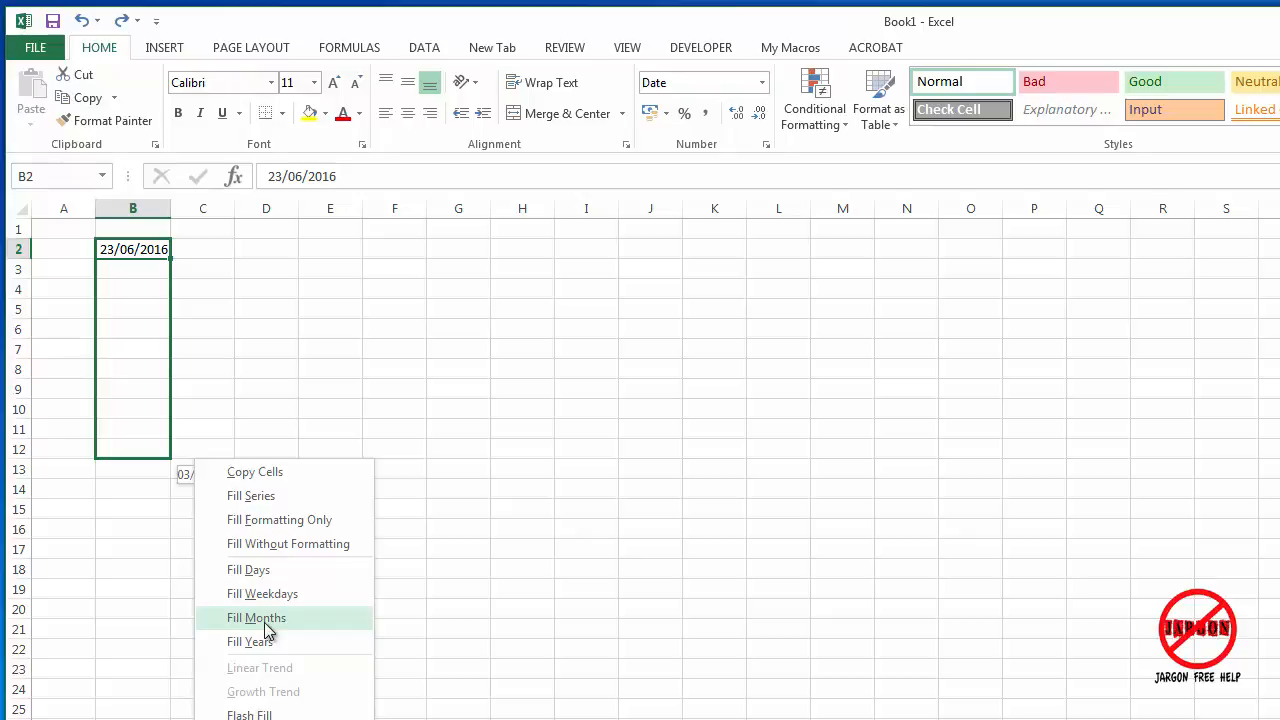
pyautogui.click(256, 616)
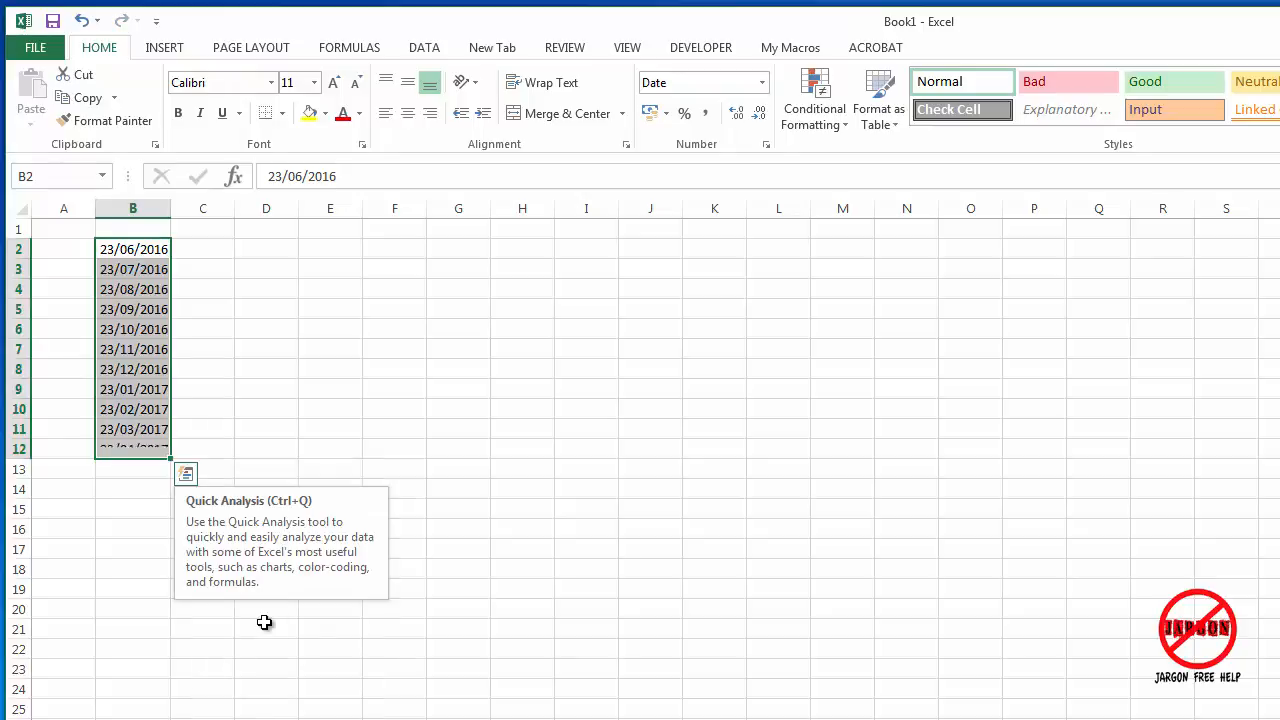
pyautogui.click(132, 248)
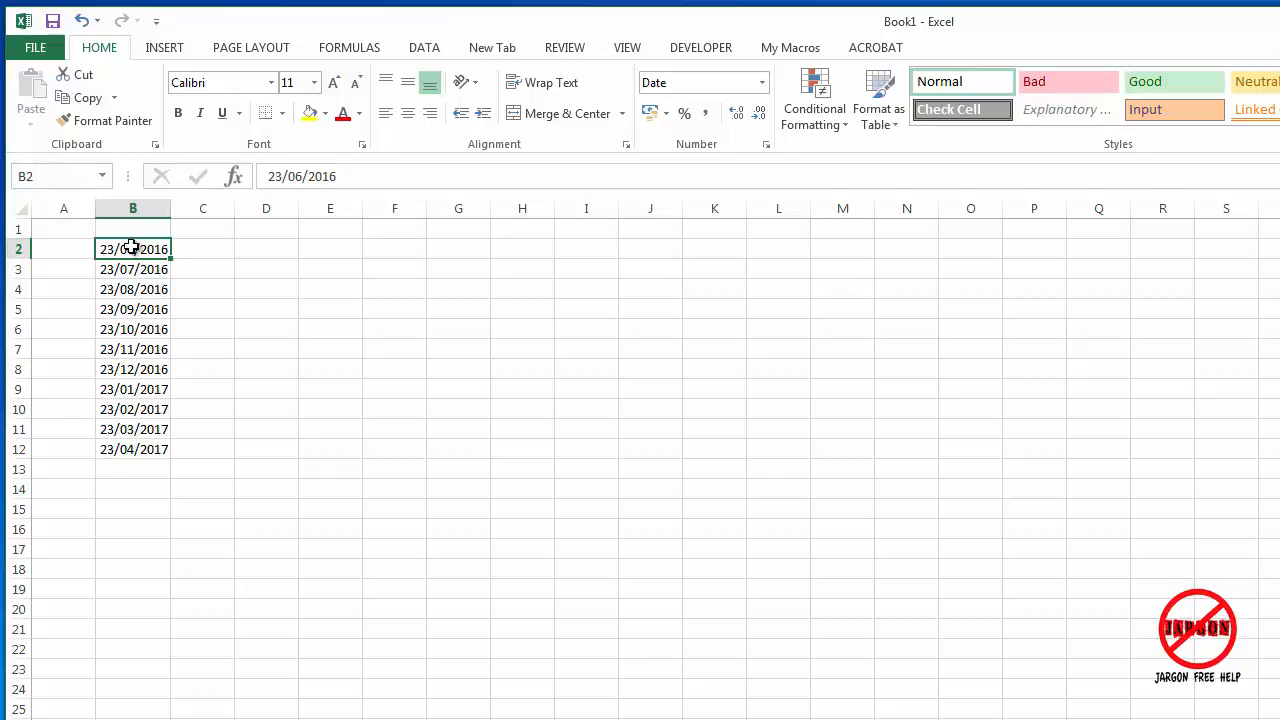
pyautogui.moveTo(132, 248); pyautogui.dragTo(132, 448)
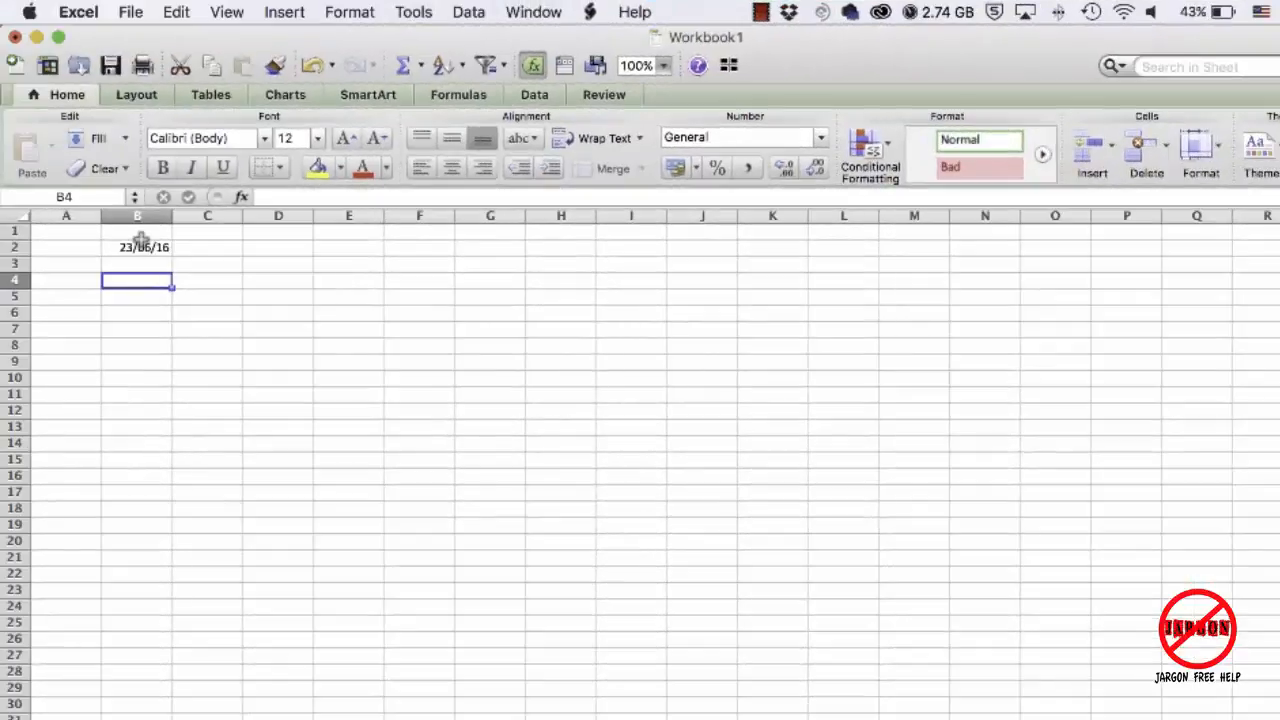
# Step: Select the 23/06/16 date in B2 and drag its fill handle down a few rows
pyautogui.click(136, 248)
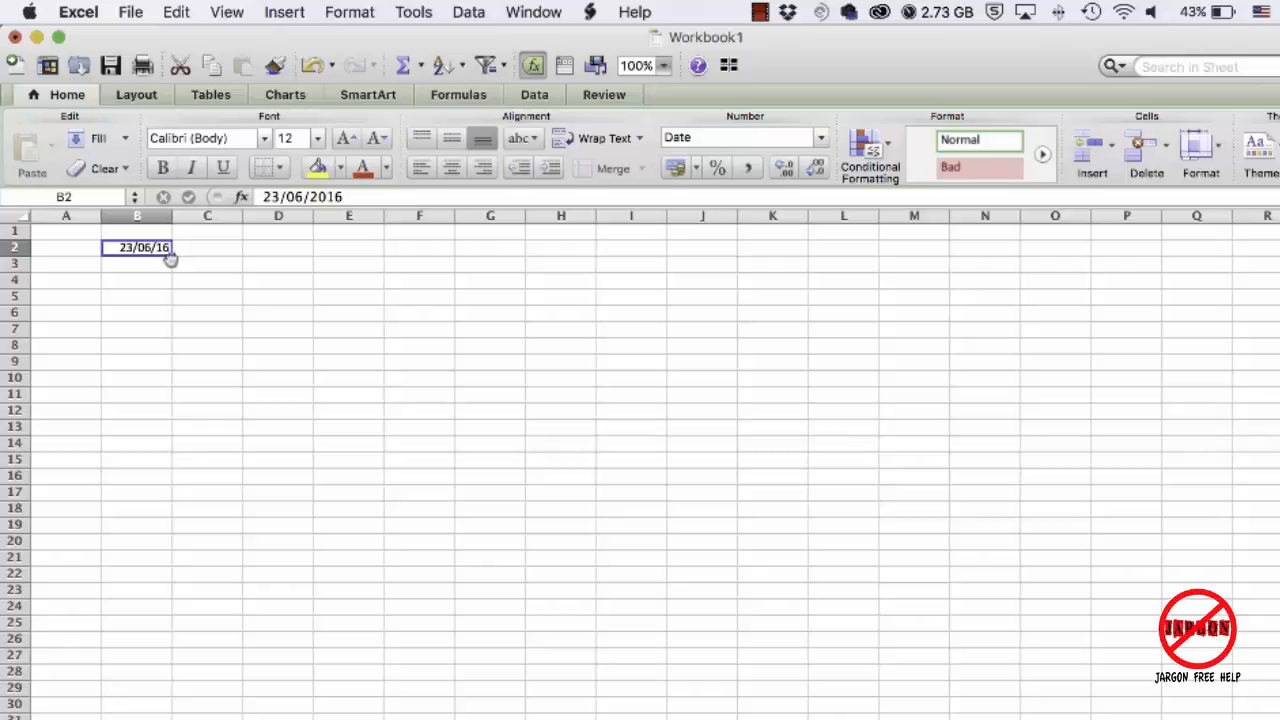
pyautogui.moveTo(170, 256); pyautogui.dragTo(168, 288)
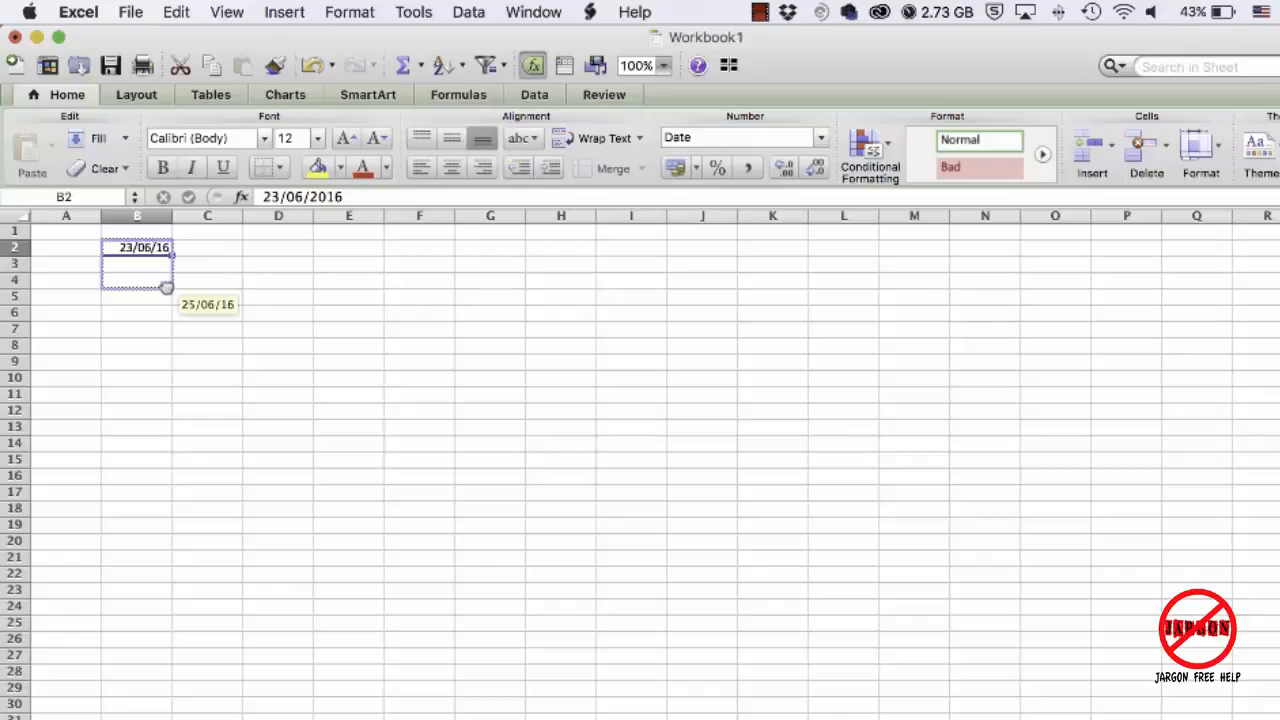
pyautogui.click(168, 288)
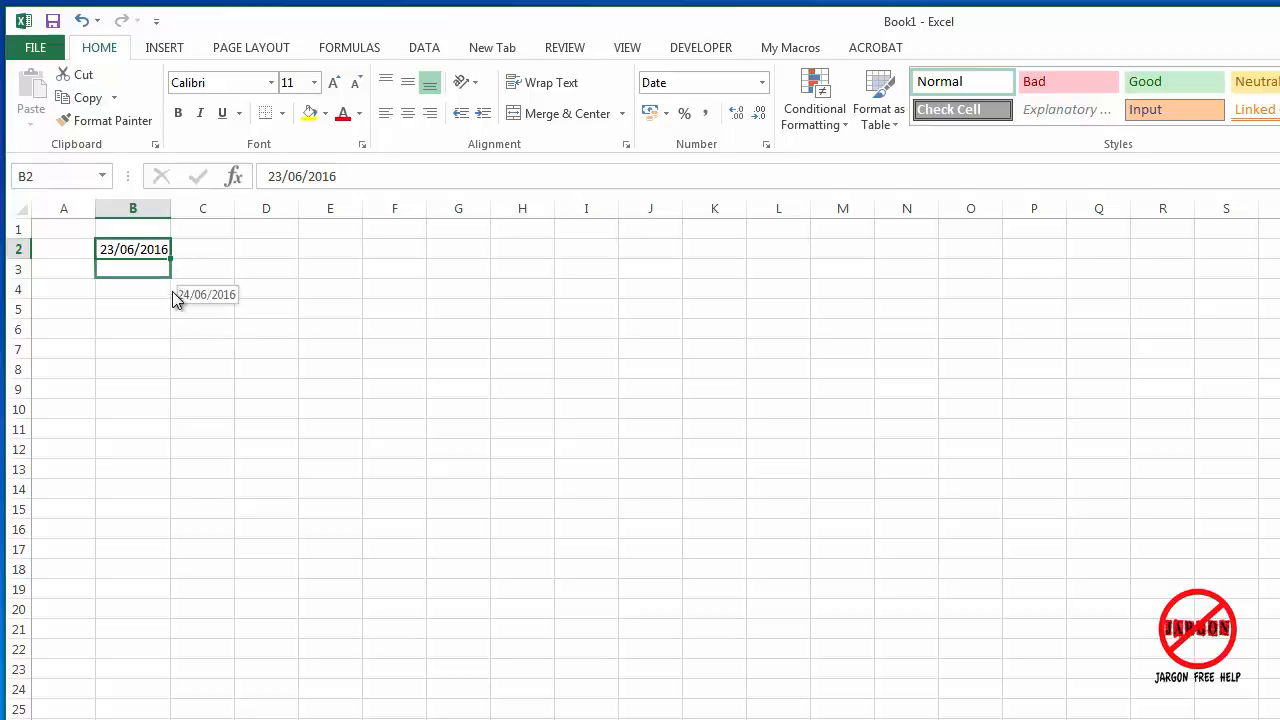
# Step: Choose Fill Weekdays so B2:B12 holds weekday dates 23/06/2016 to 07/07/2016
pyautogui.moveTo(168, 260); pyautogui.dragTo(168, 456)
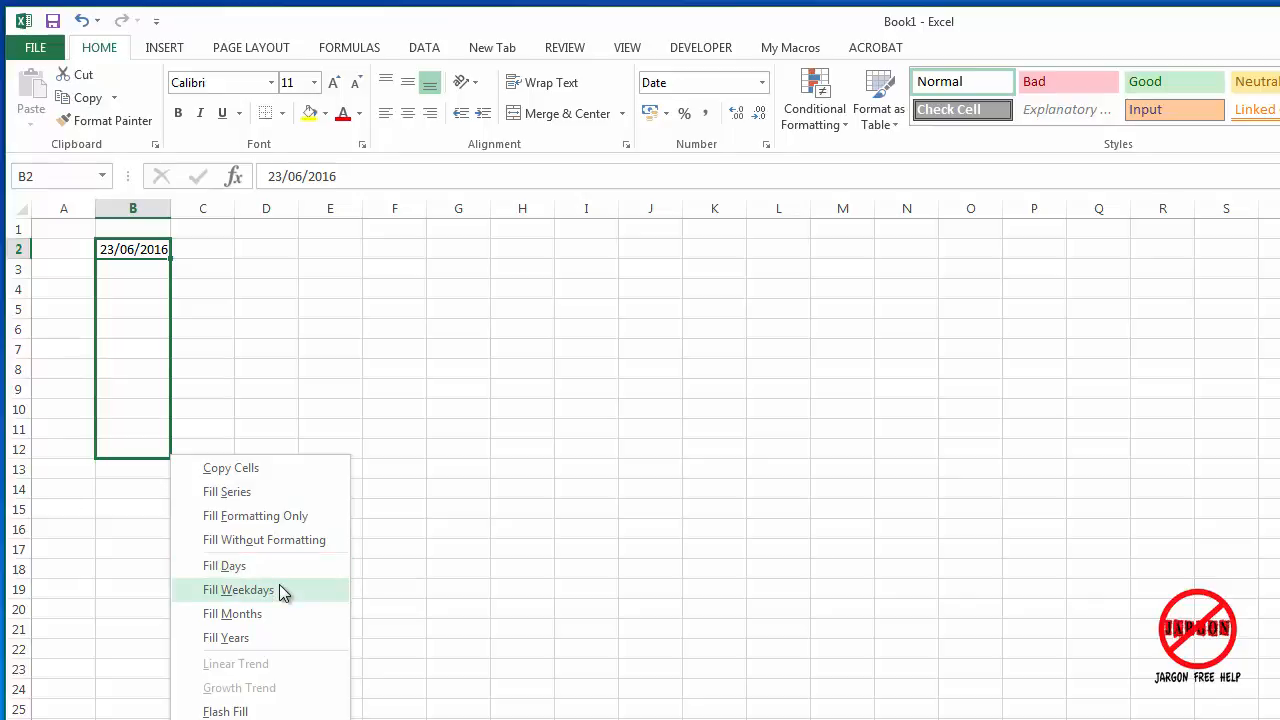
pyautogui.click(238, 588)
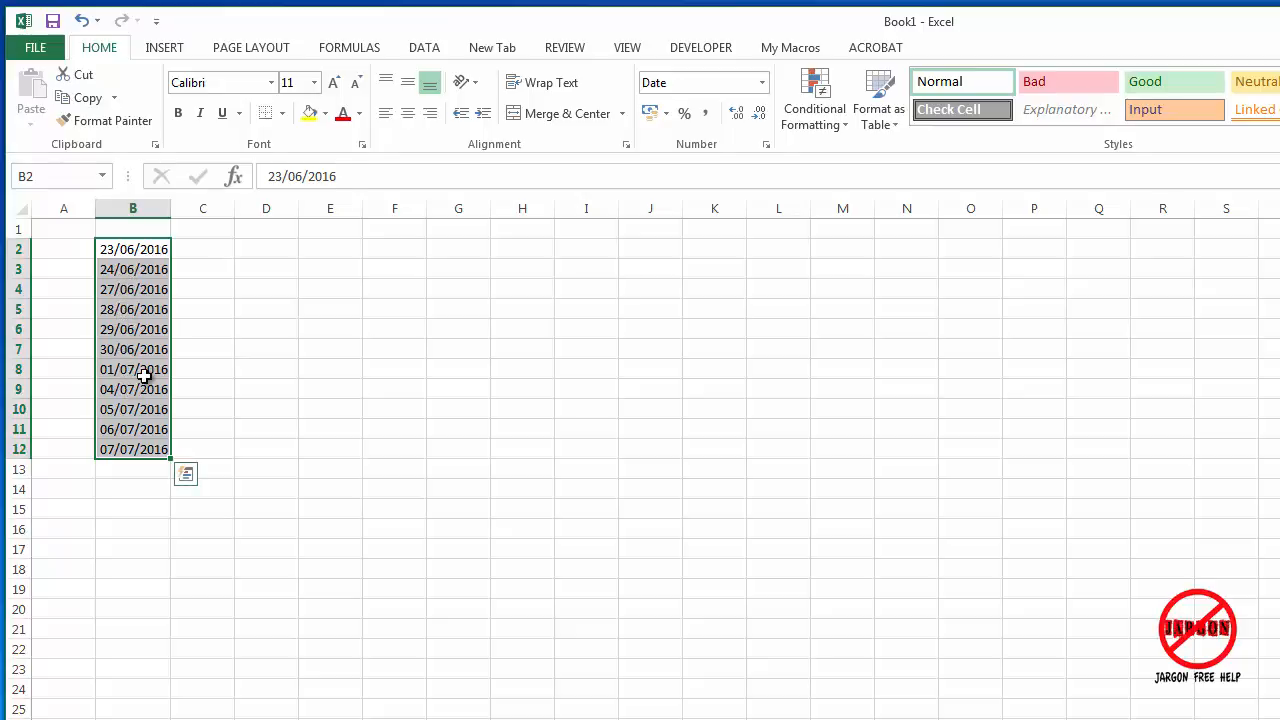
pyautogui.moveTo(146, 402)
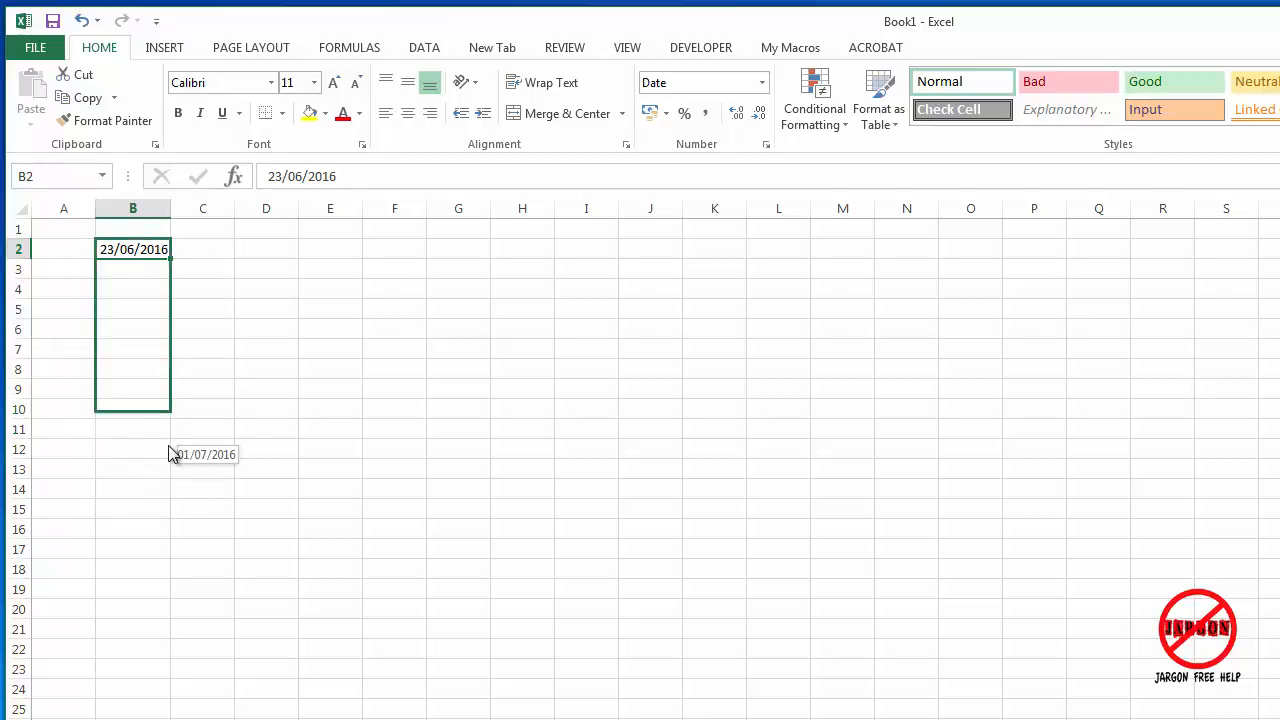
# Step: Choose Fill Years so B2:B11 holds yearly dates 23/06/2016 to 23/06/2025
pyautogui.click(172, 454)
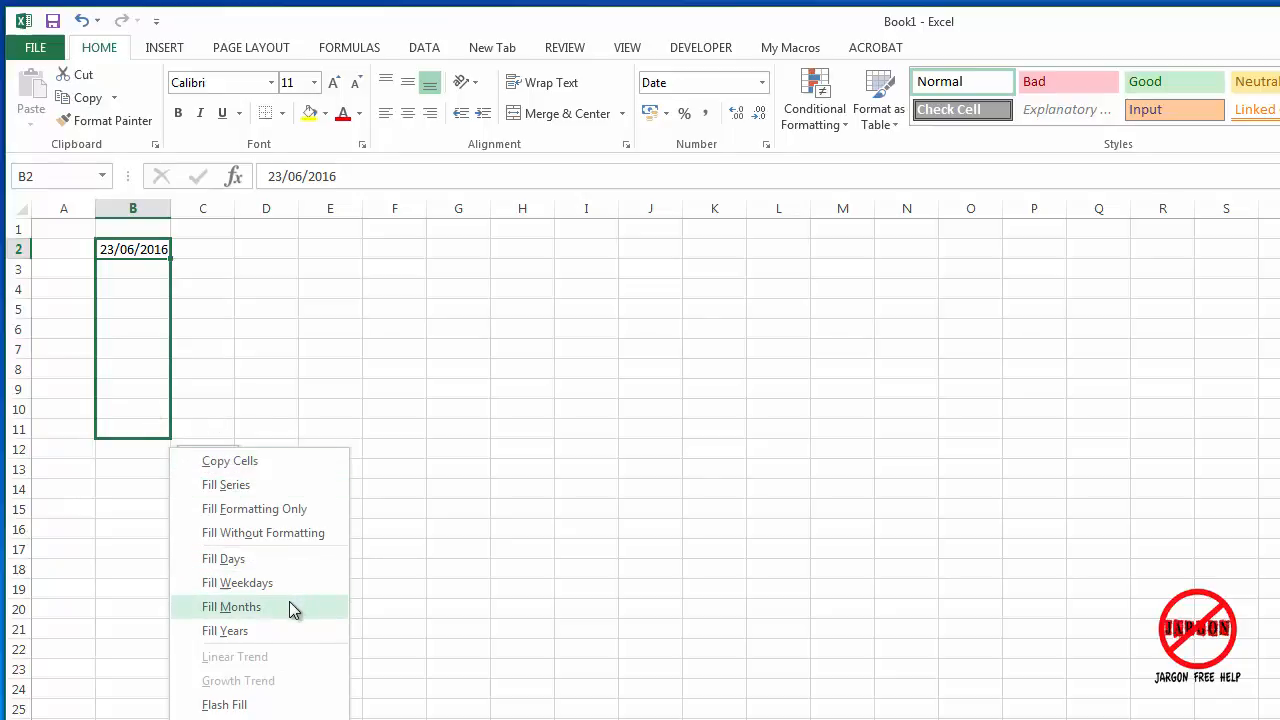
pyautogui.click(224, 630)
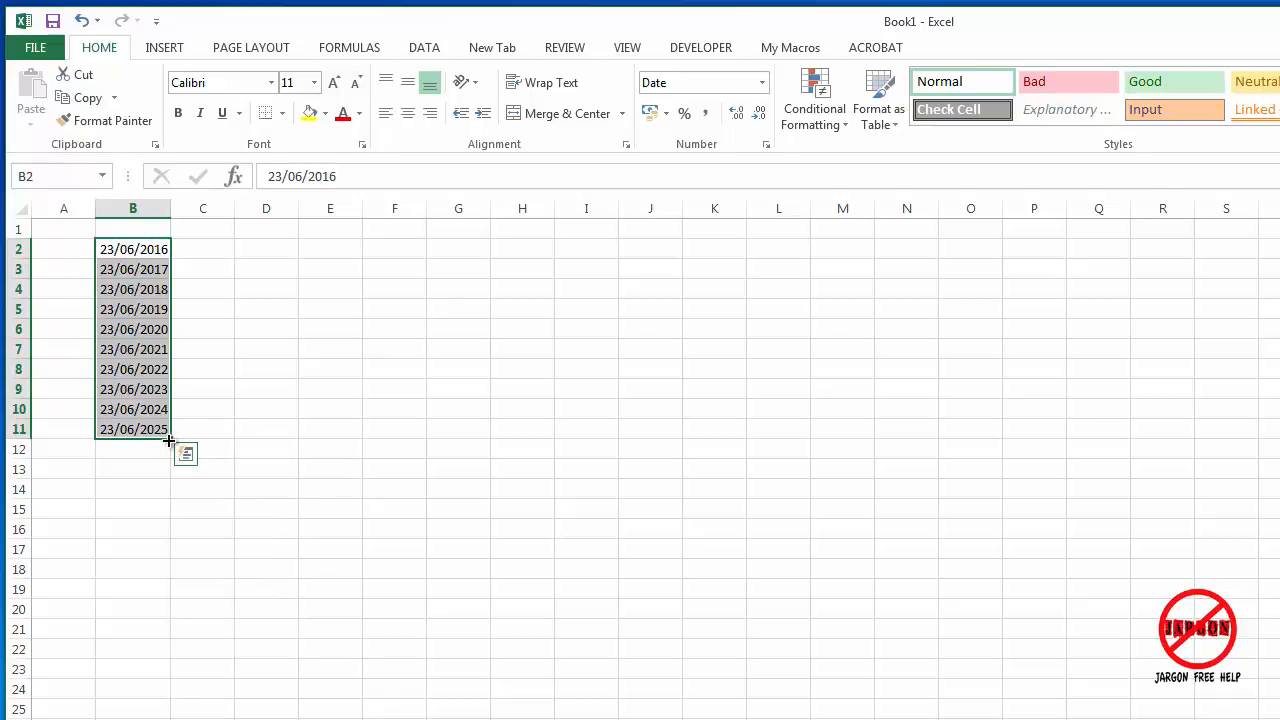
pyautogui.moveTo(172, 448)
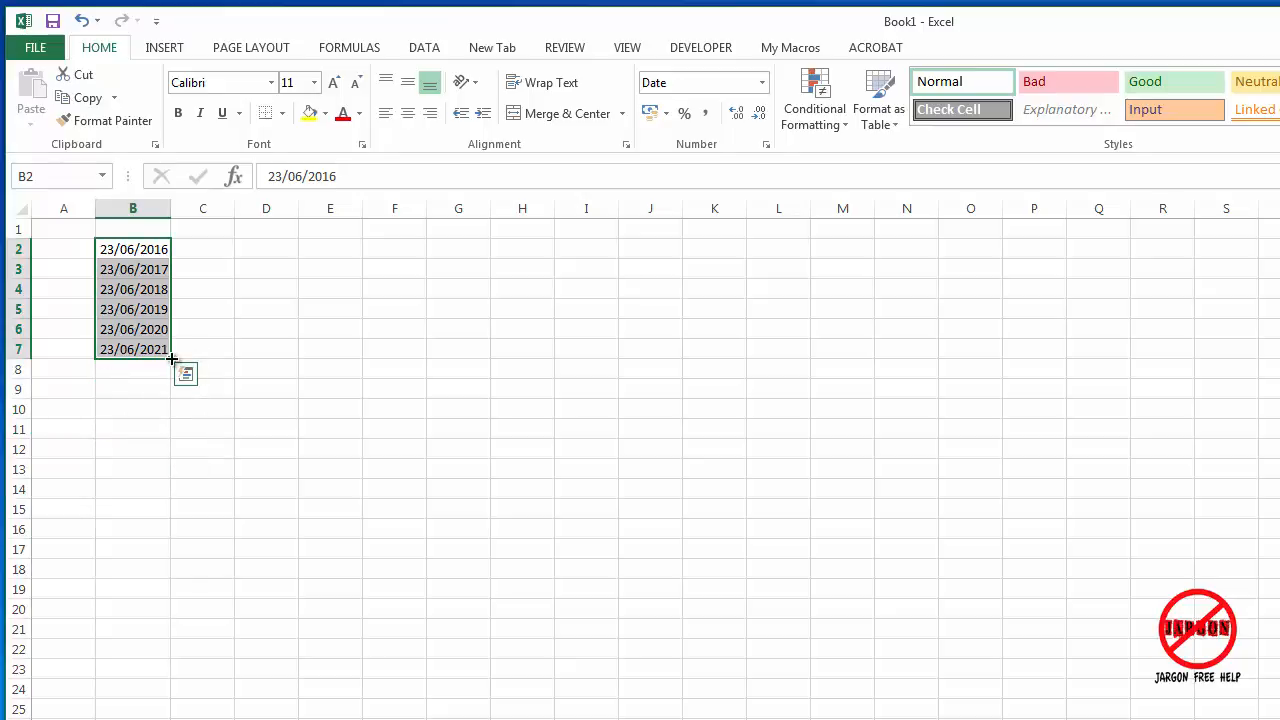
pyautogui.moveTo(170, 348); pyautogui.dragTo(132, 610)
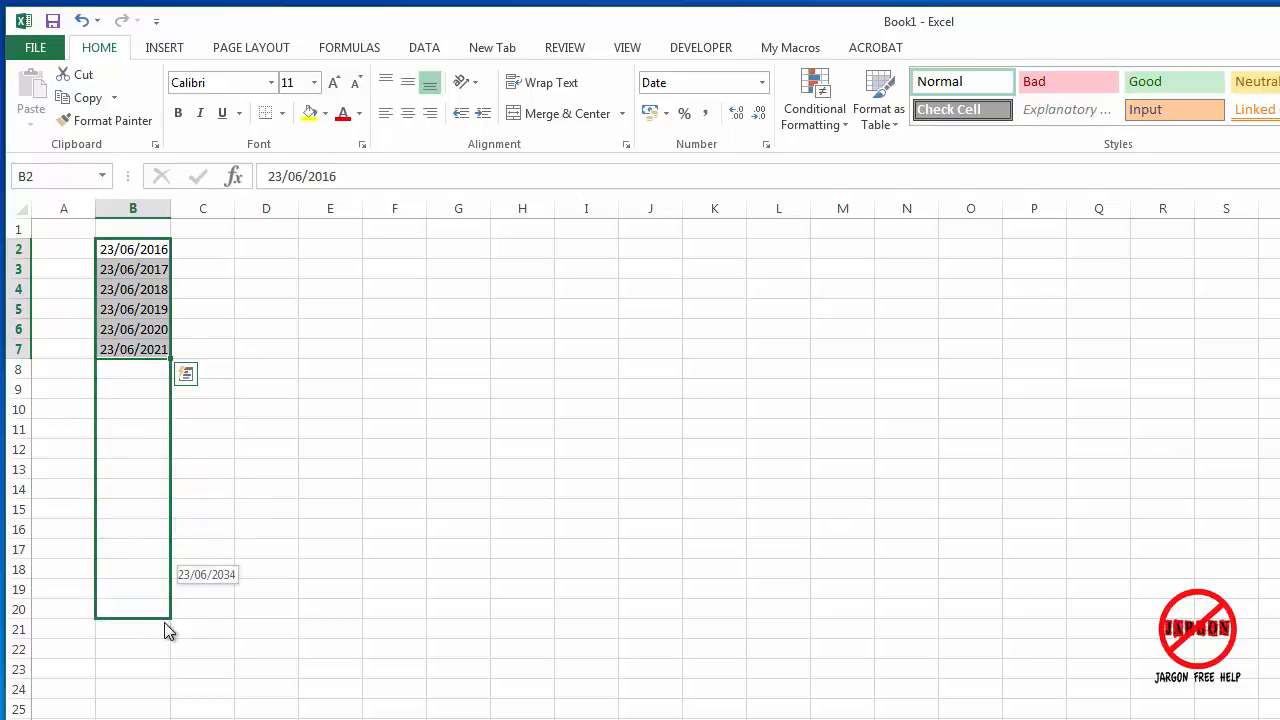
pyautogui.click(184, 374)
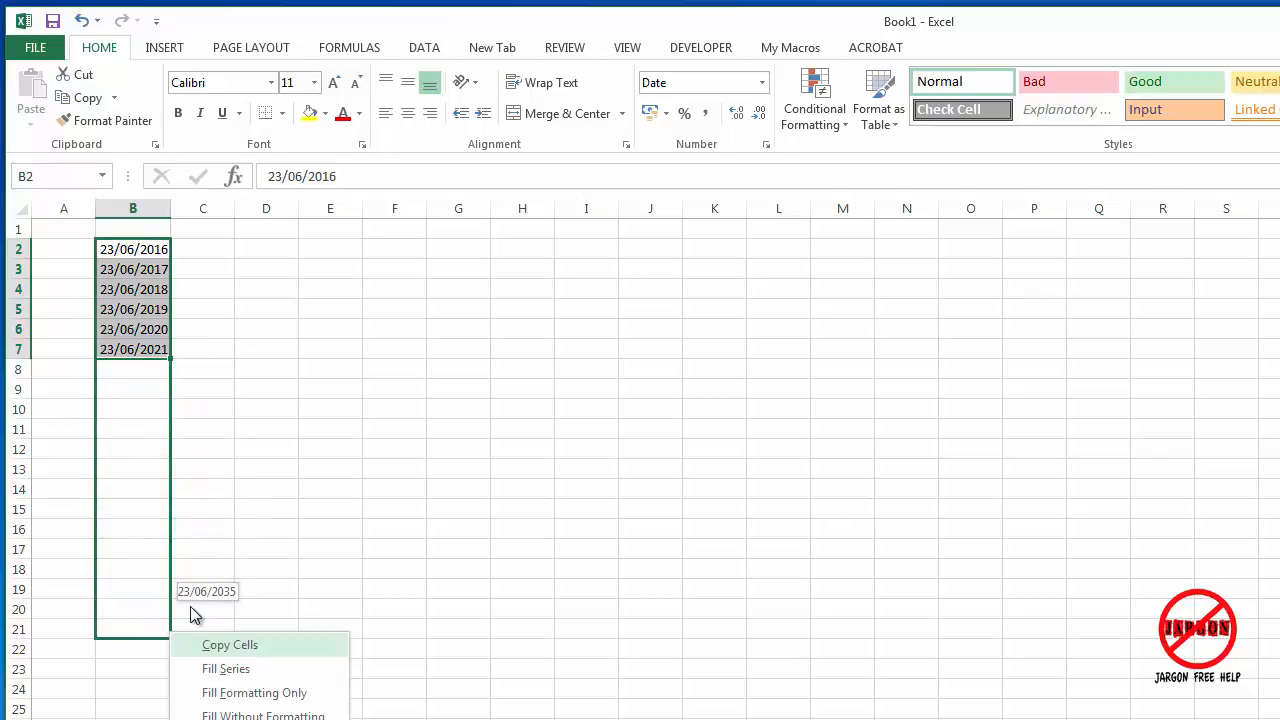
pyautogui.moveTo(204, 664)
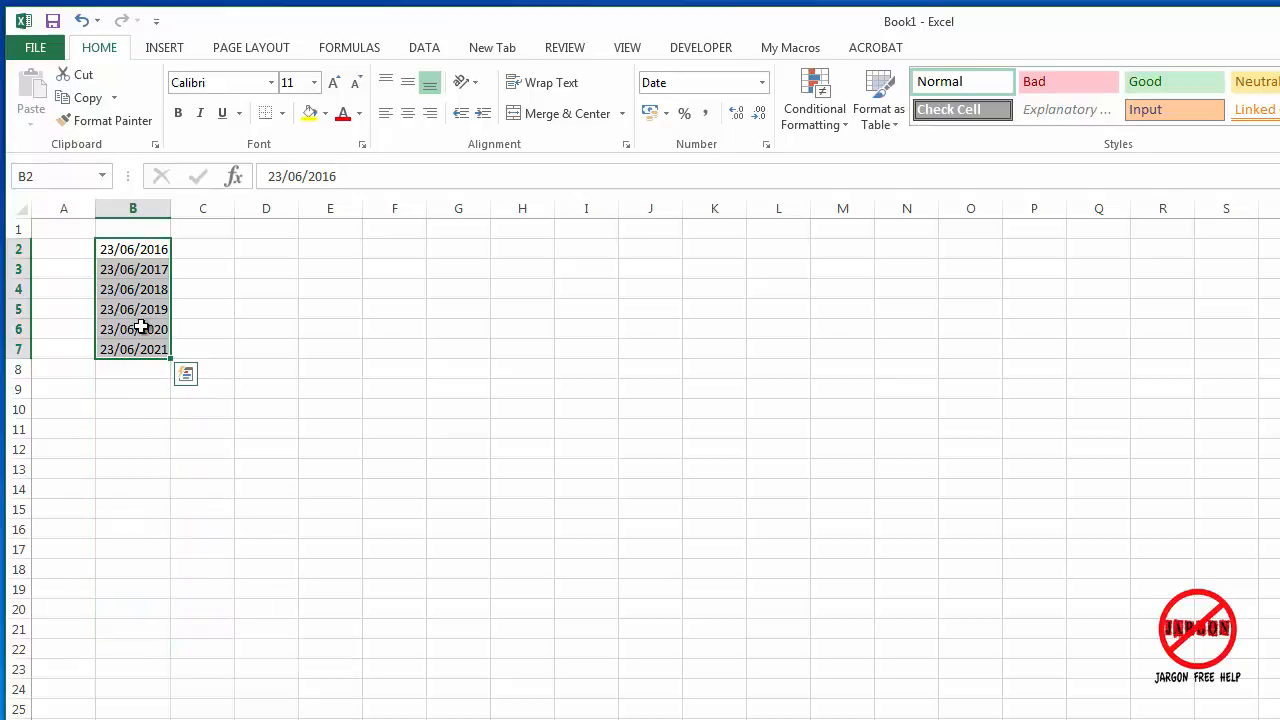
pyautogui.click(132, 328)
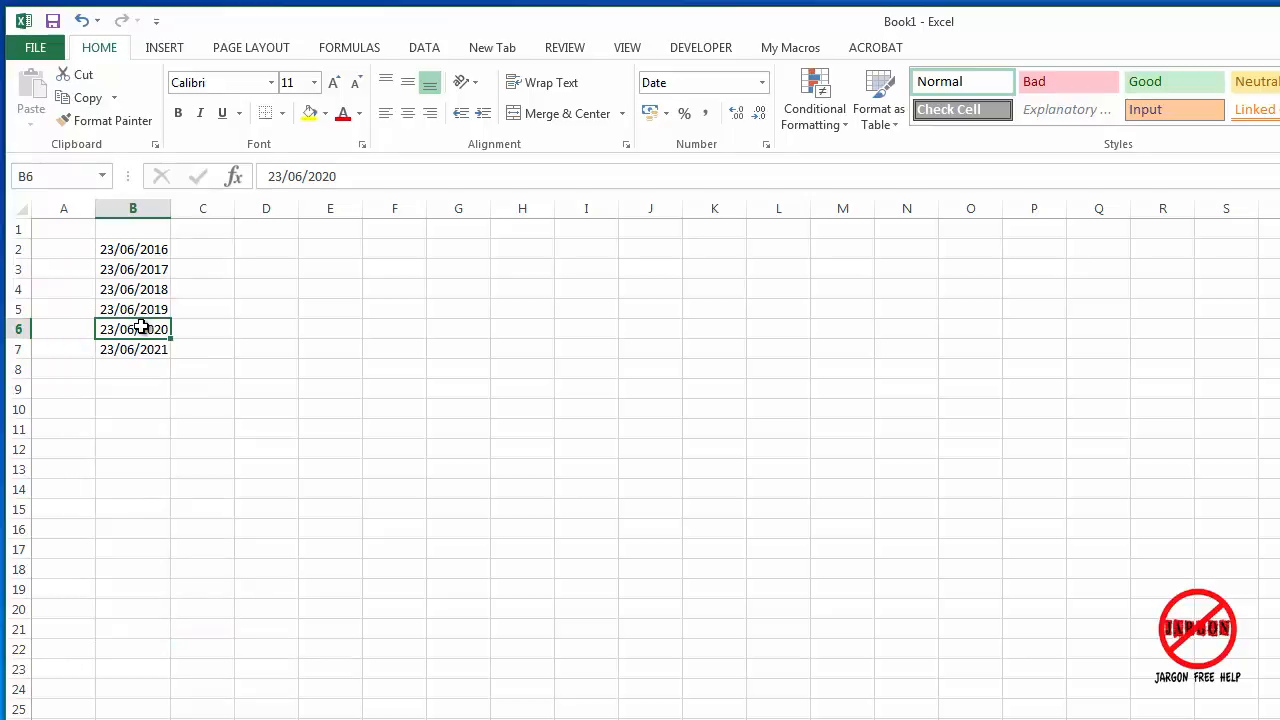